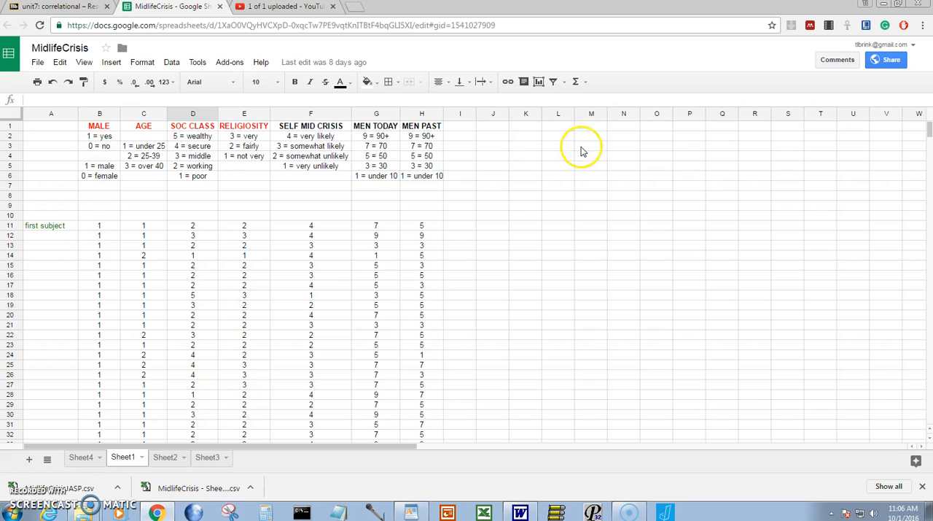
pyautogui.moveTo(926, 133)
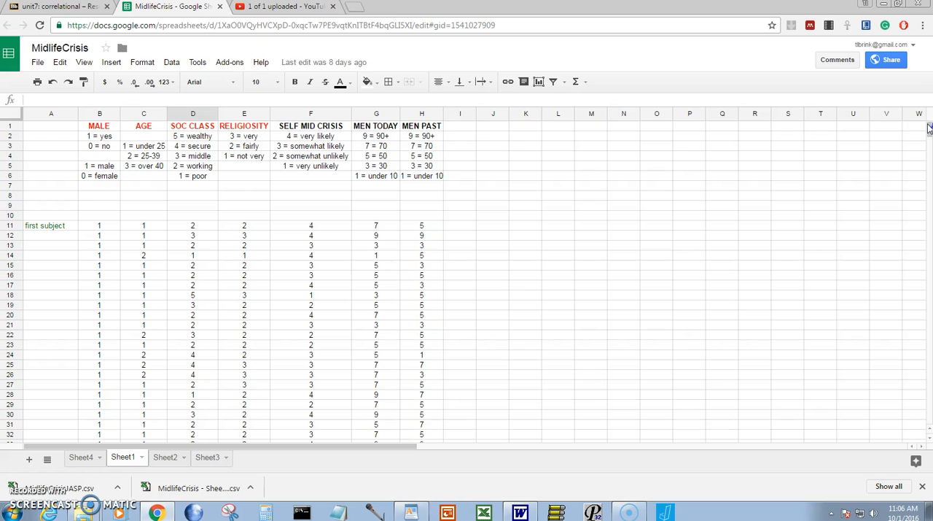
# Scroll through the sheet and inspect the formula behind the female mean
pyautogui.scroll(-3)
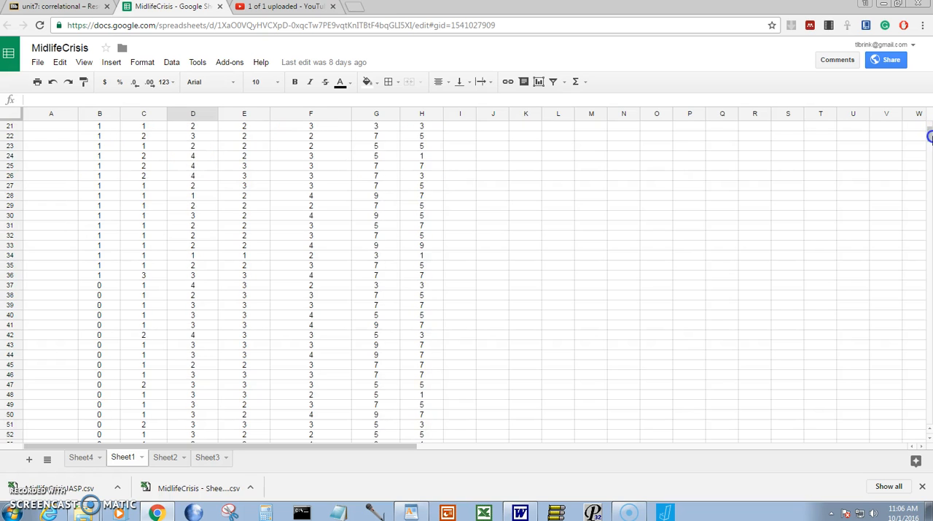
pyautogui.scroll(-3)
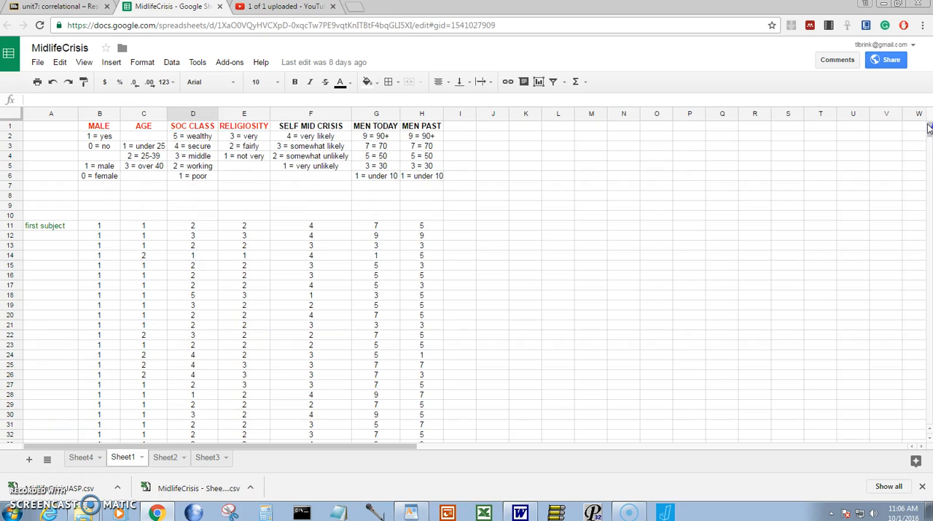
pyautogui.scroll(-3)
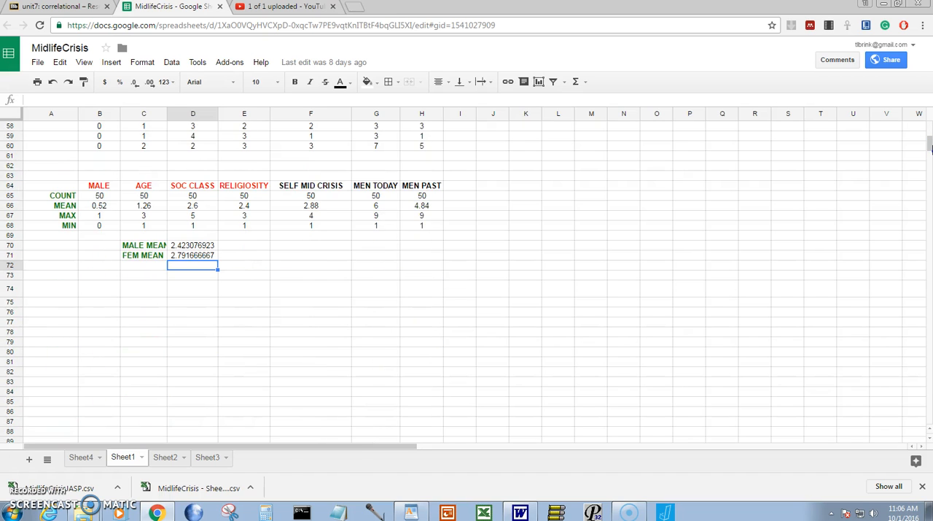
pyautogui.scroll(-3)
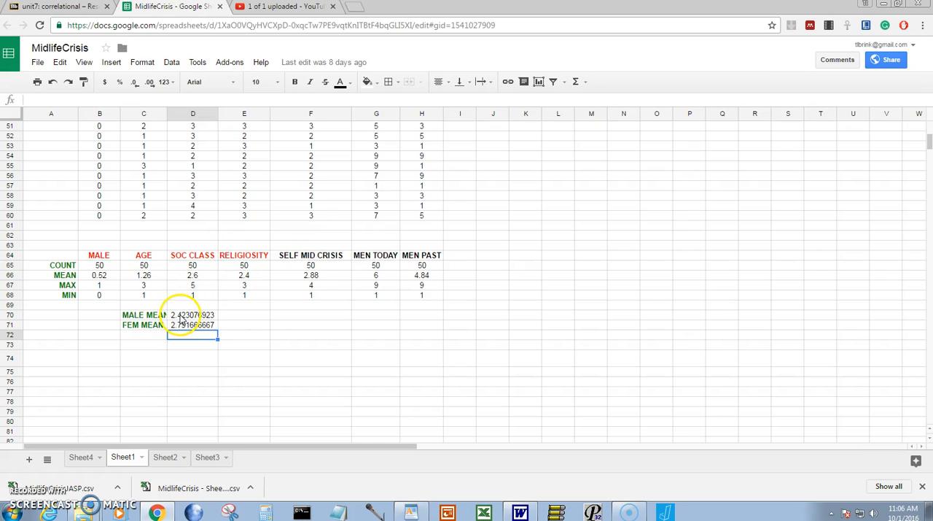
pyautogui.click(193, 314)
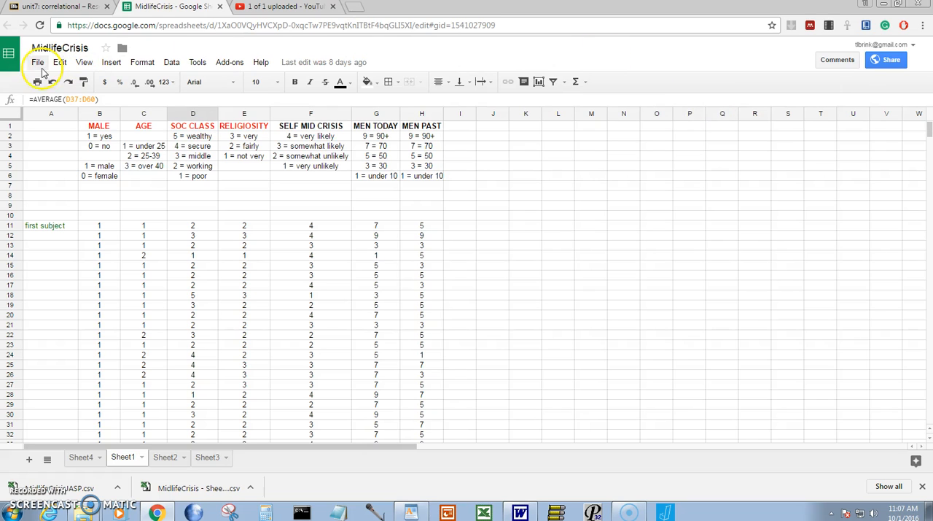
# Download Sheet1 as CSV to the A: drive and open MidlifeCrisis - Sheet1 in Excel
pyautogui.click(38, 62)
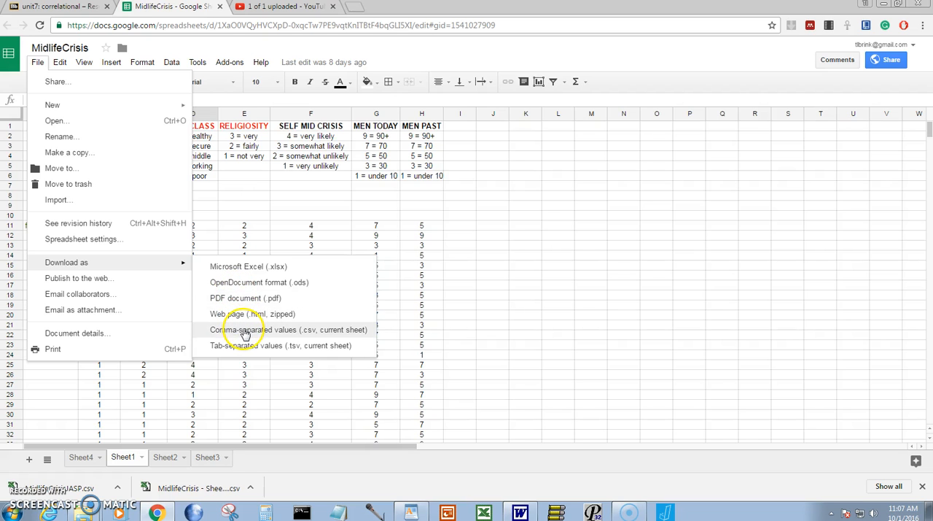
pyautogui.click(288, 329)
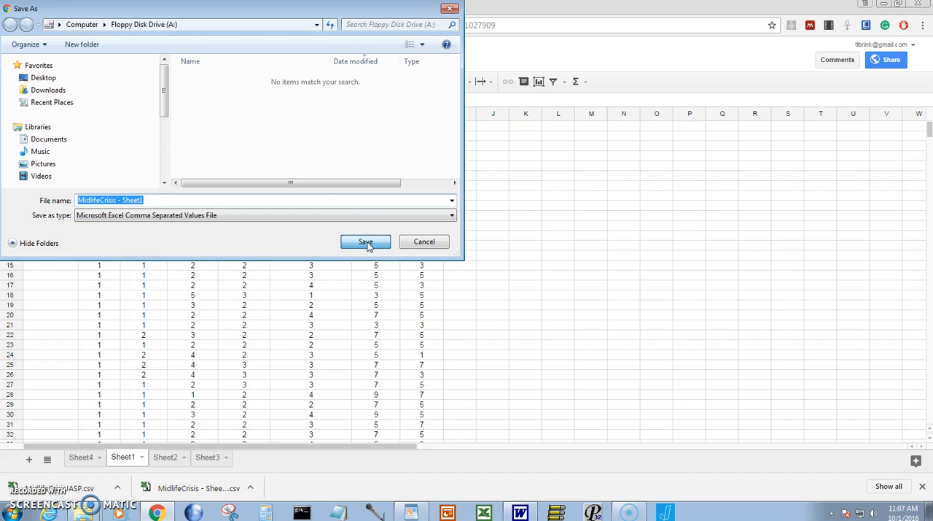
pyautogui.click(365, 241)
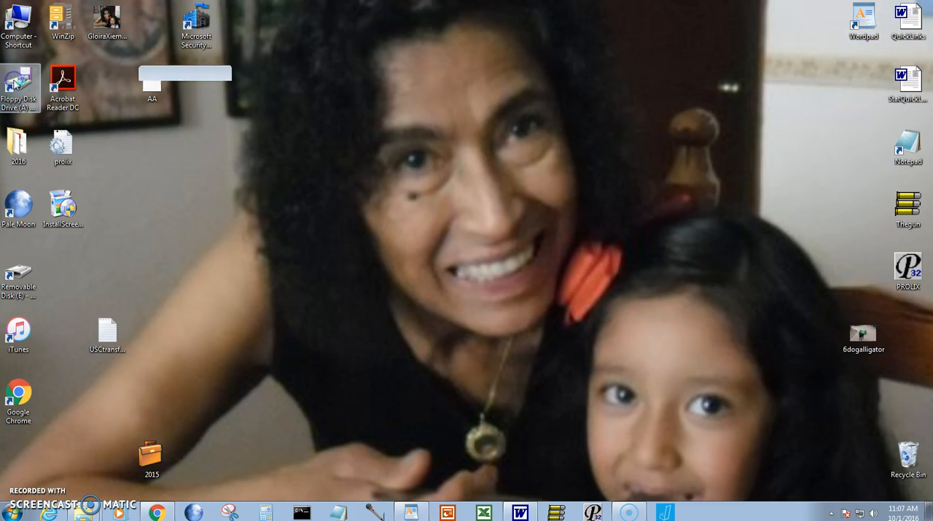
pyautogui.doubleClick(18, 80)
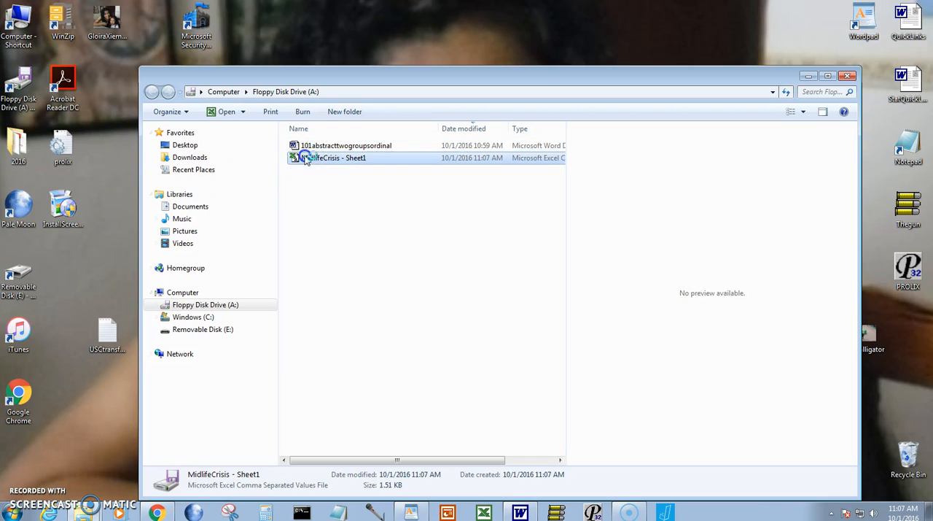
pyautogui.doubleClick(335, 157)
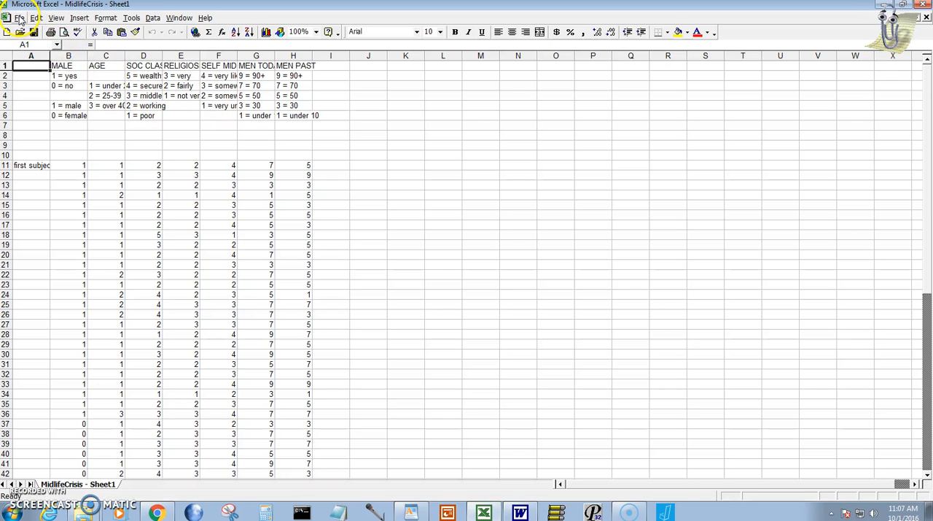
# Save a CSV copy named MidlifeCrisisJASP on the A: drive, accepting the compatibility prompt
pyautogui.click(19, 17)
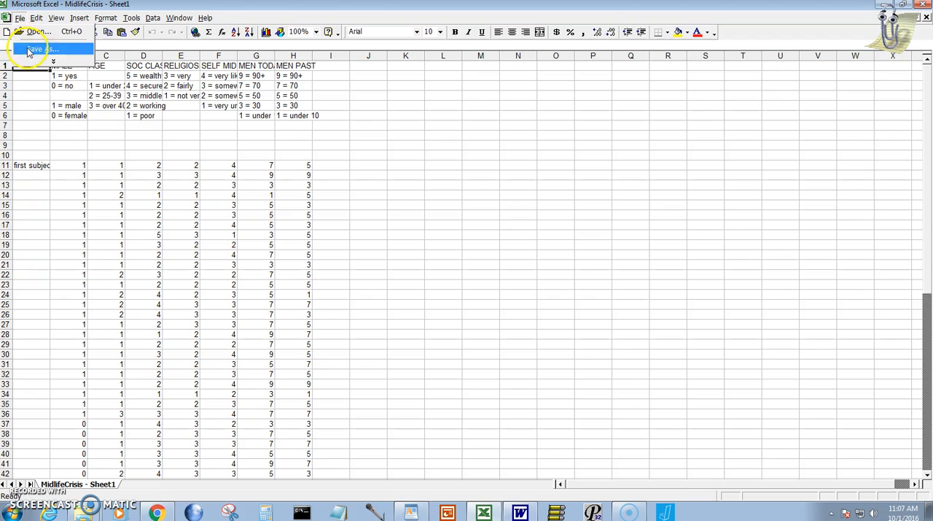
pyautogui.click(34, 49)
pyautogui.write('MidlifeCrisis')
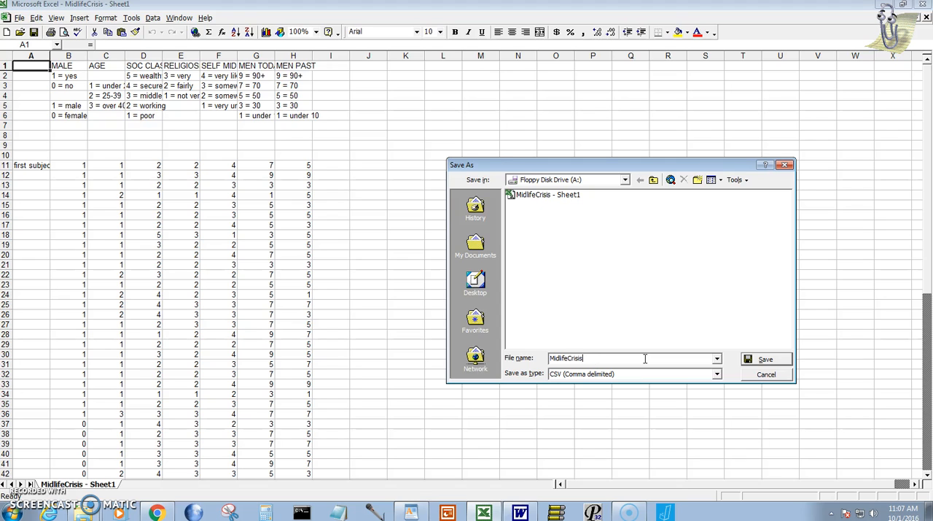
pyautogui.write('JASP')
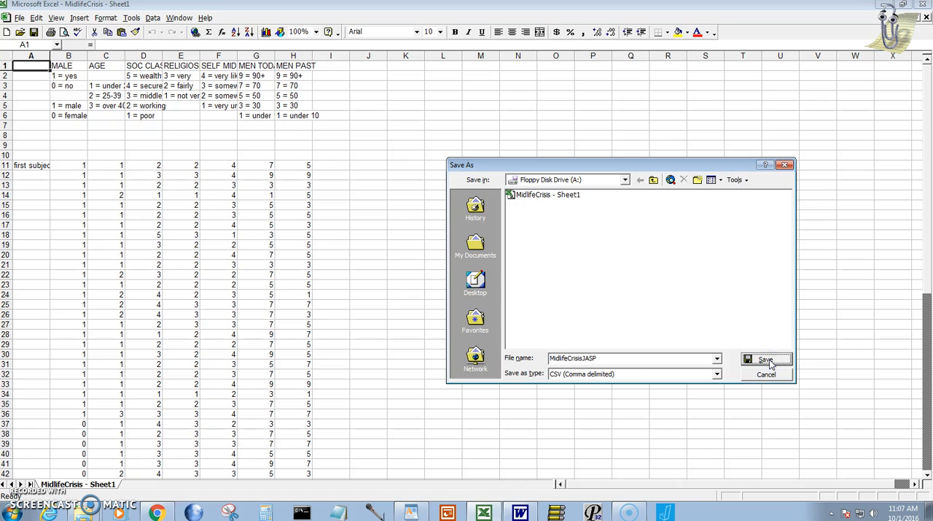
pyautogui.click(765, 358)
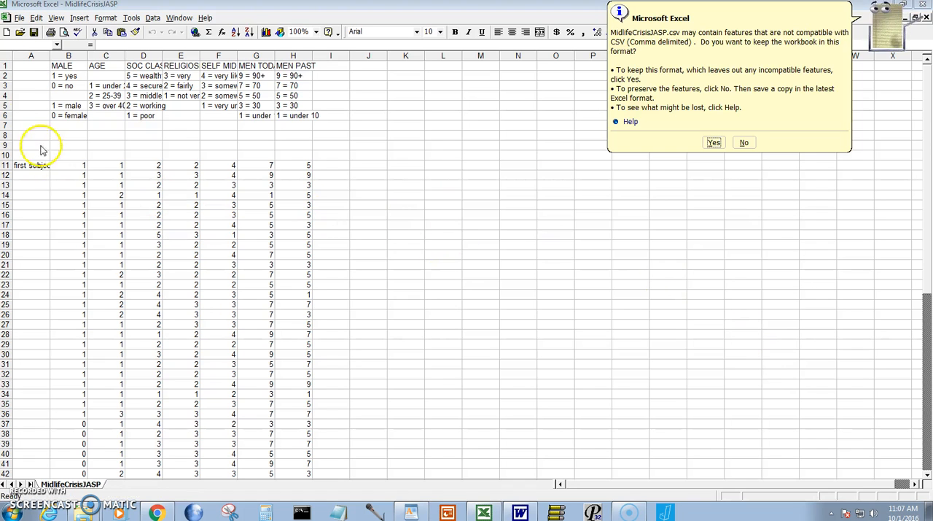
pyautogui.moveTo(743, 142)
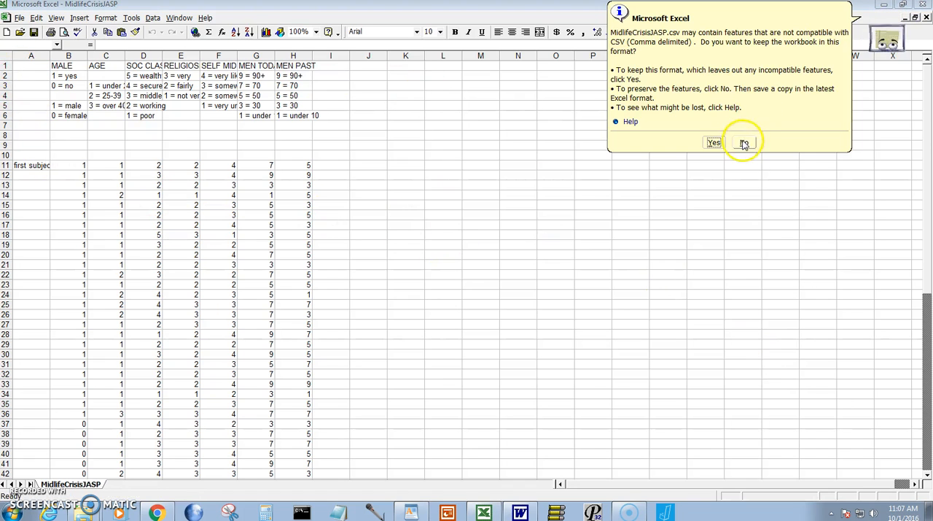
pyautogui.click(740, 143)
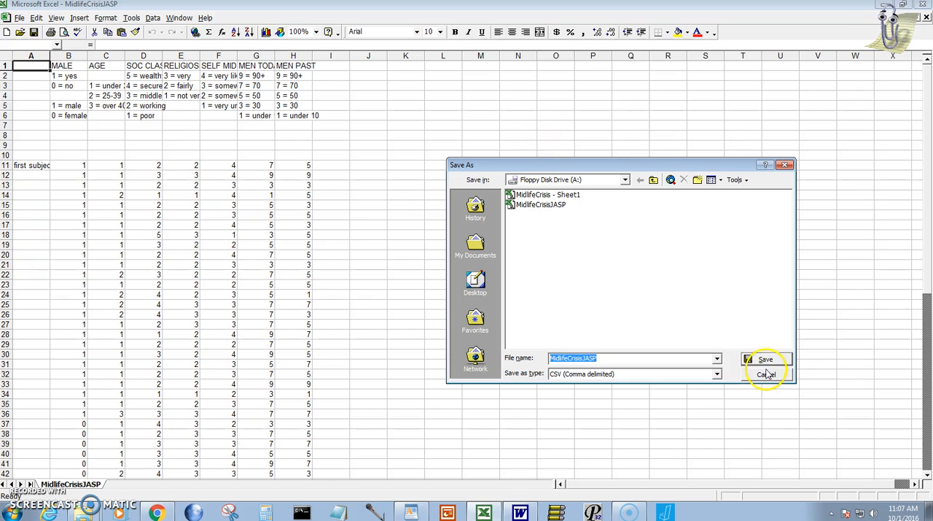
pyautogui.click(767, 374)
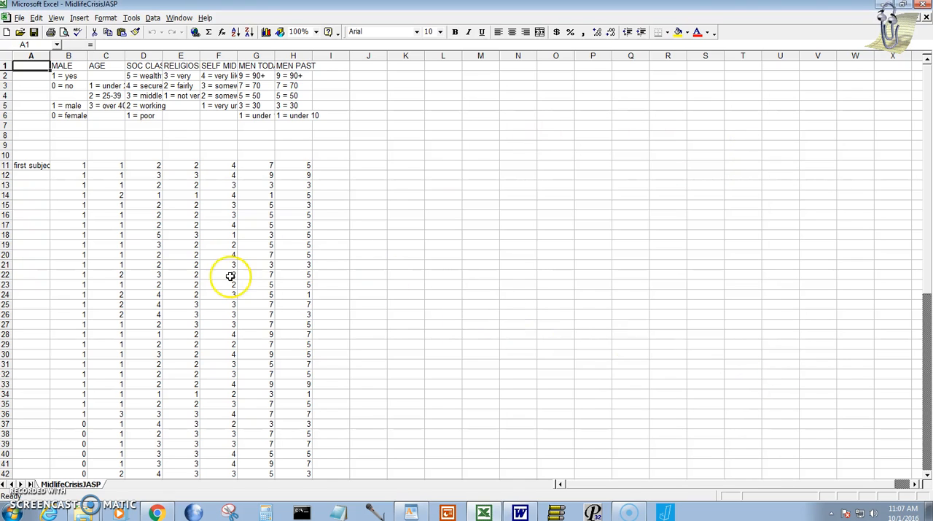
pyautogui.click(31, 65)
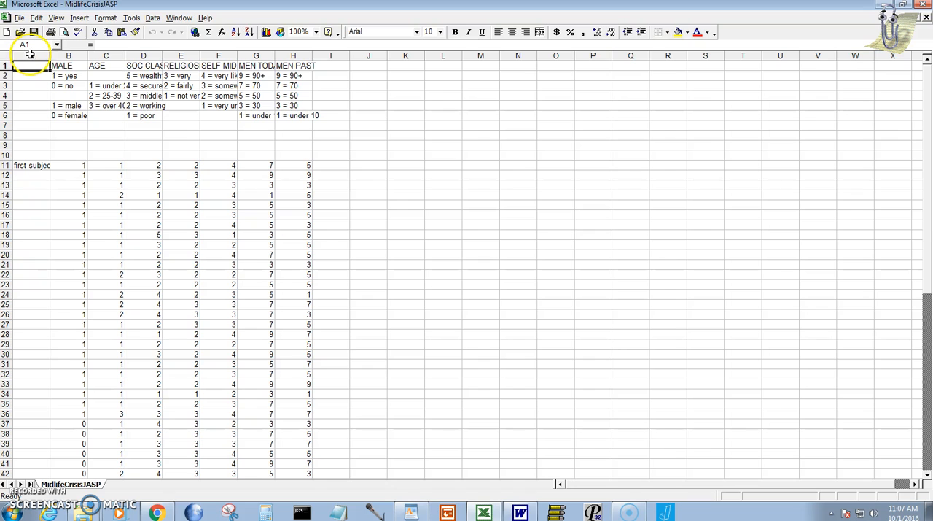
# Delete coding legend rows 2–10 so variable names sit directly above the data
pyautogui.click(5, 76)
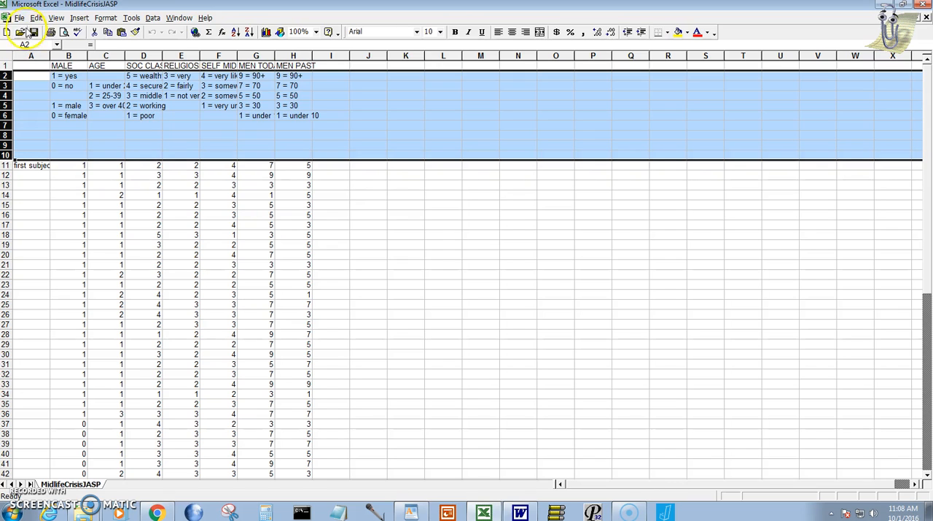
pyautogui.click(36, 18)
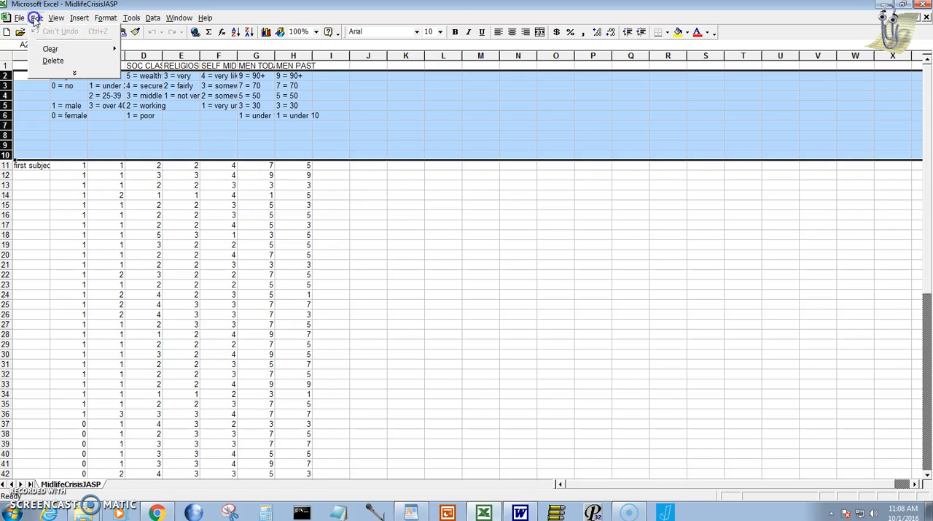
pyautogui.moveTo(52, 60)
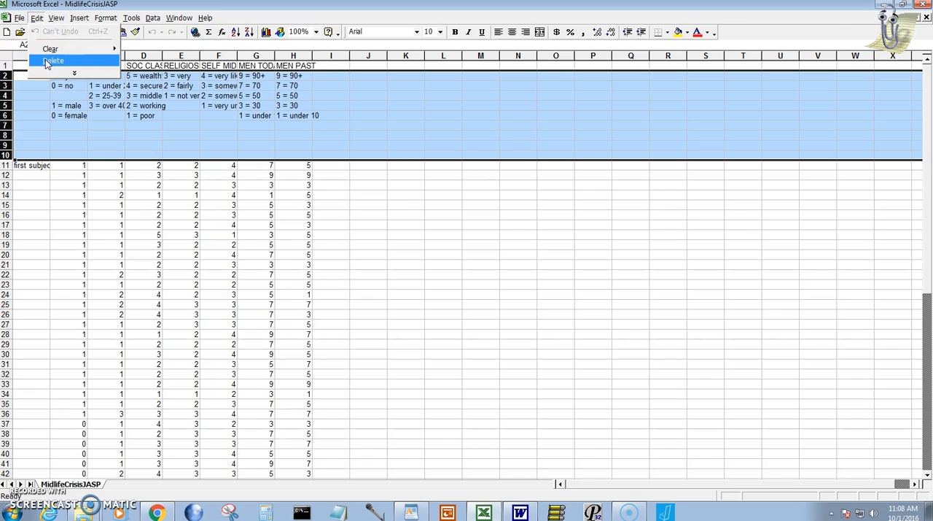
pyautogui.click(52, 60)
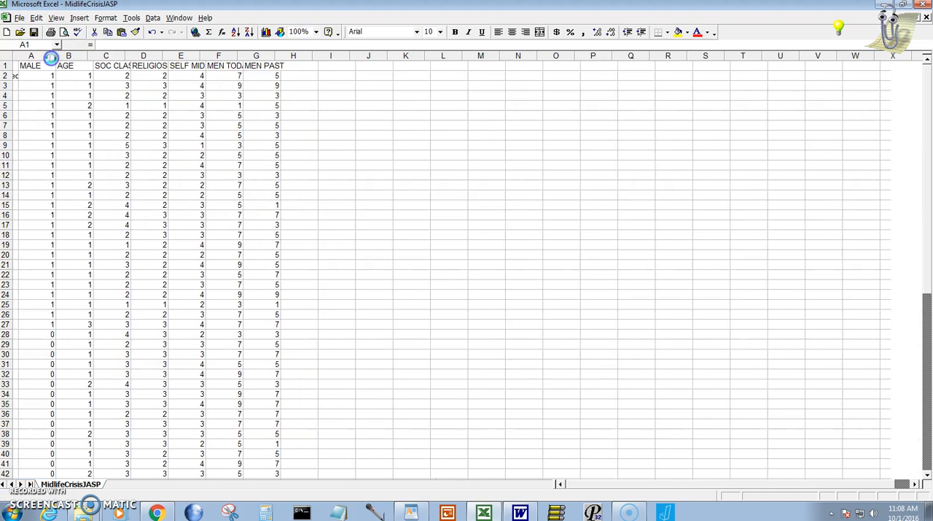
# Delete summary statistics rows 52–68 beneath the survey data
pyautogui.click(30, 55)
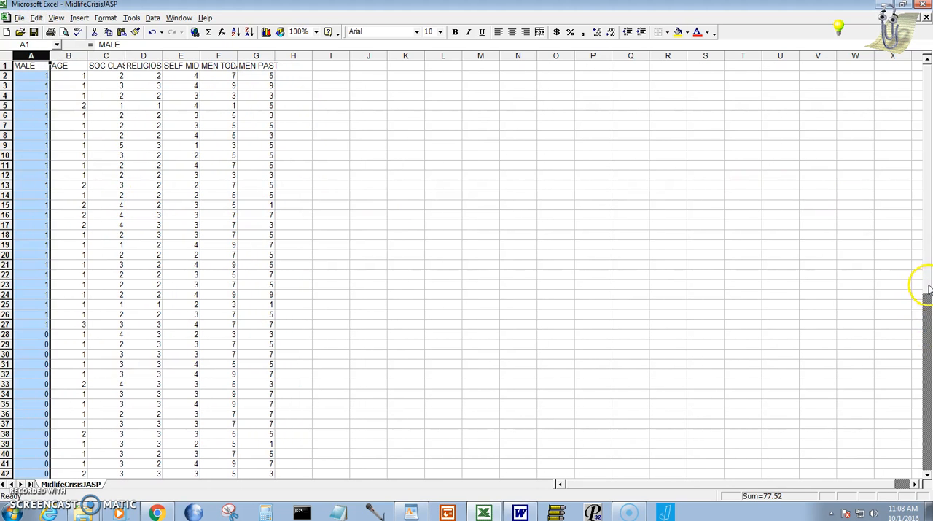
pyautogui.scroll(-3)
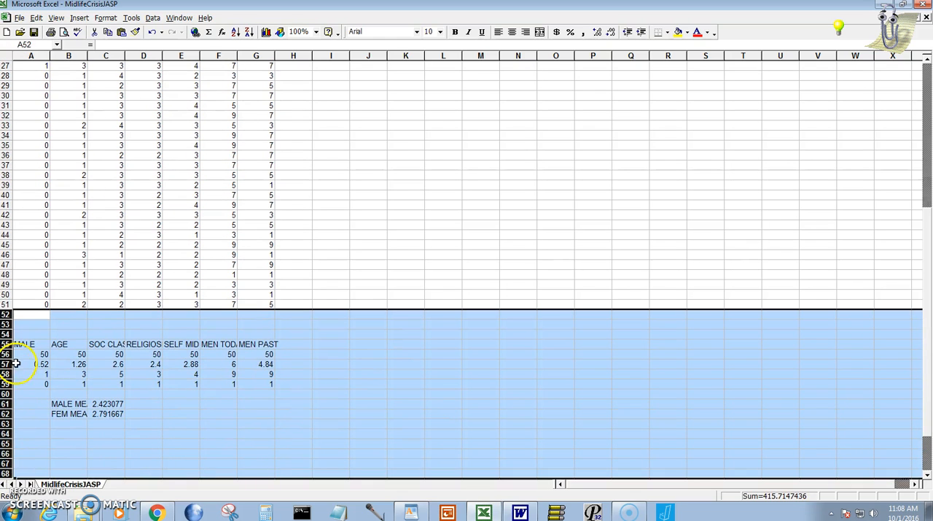
pyautogui.click(35, 17)
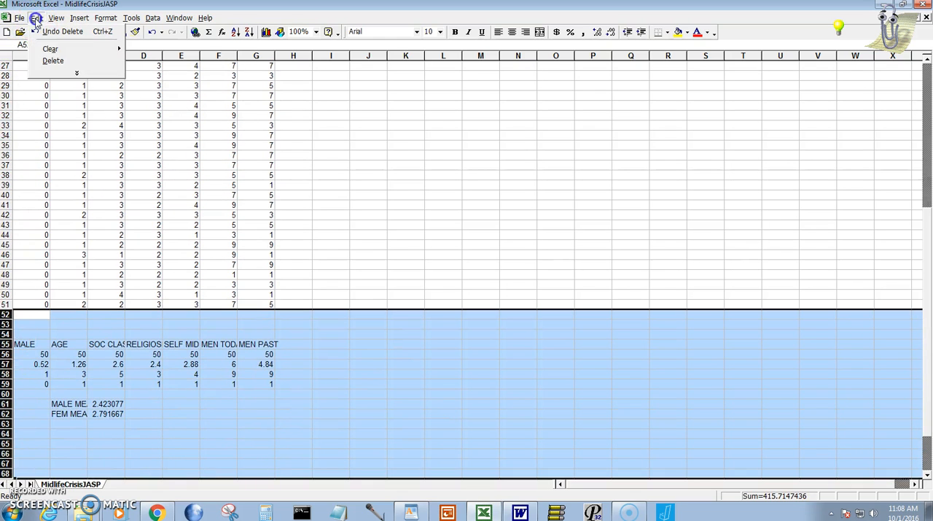
pyautogui.moveTo(52, 61)
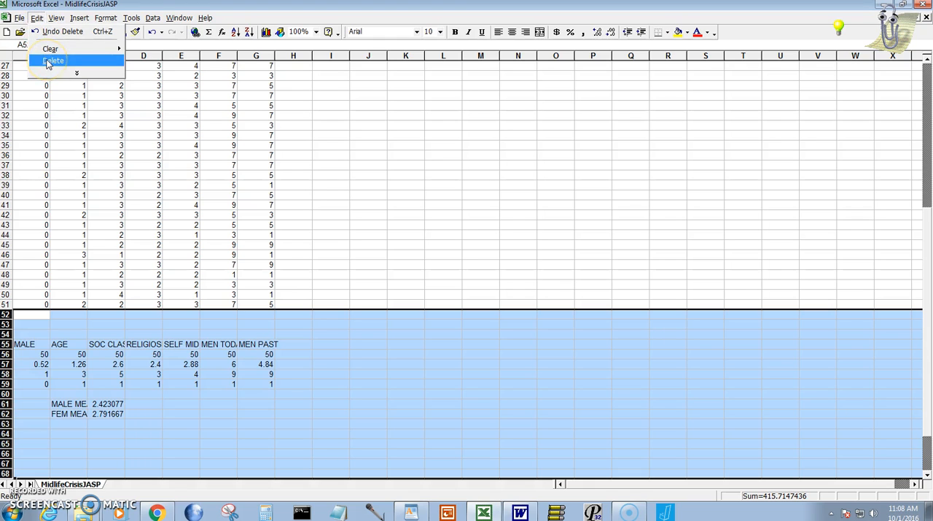
pyautogui.click(52, 60)
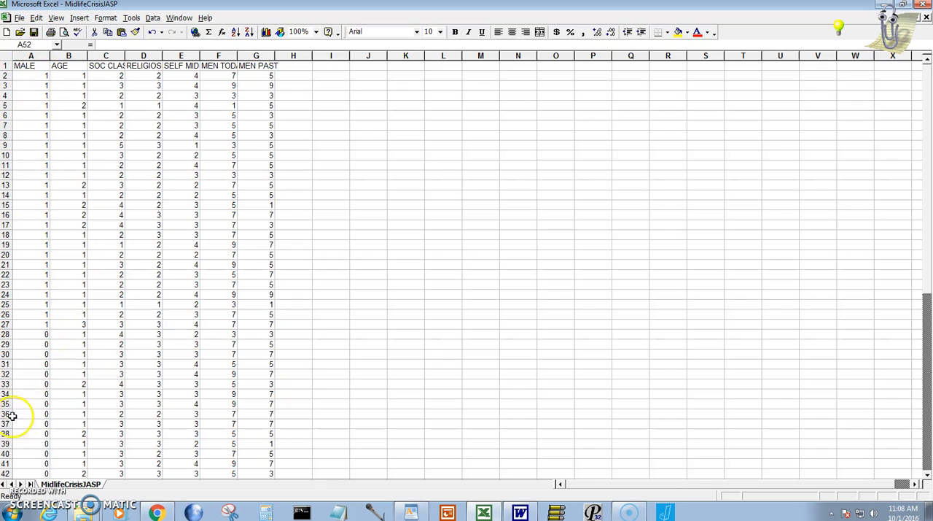
pyautogui.moveTo(128, 56)
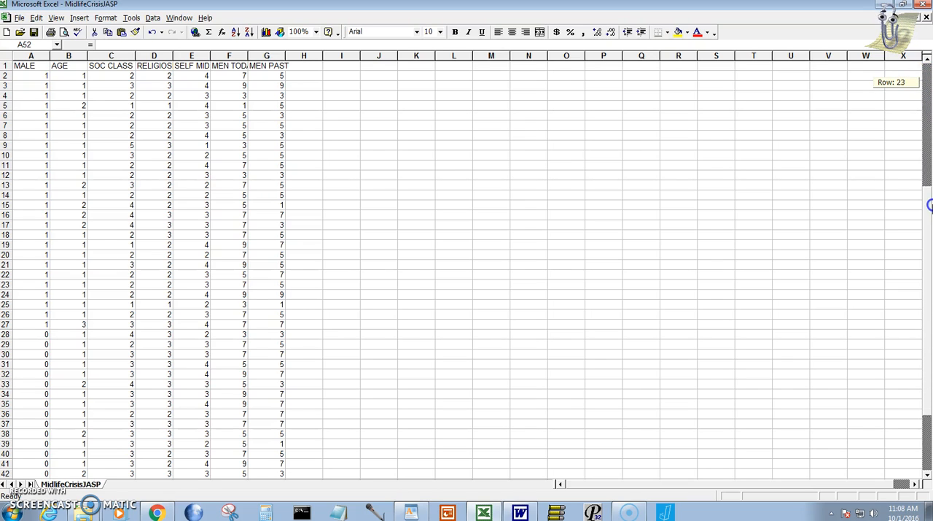
pyautogui.scroll(-3)
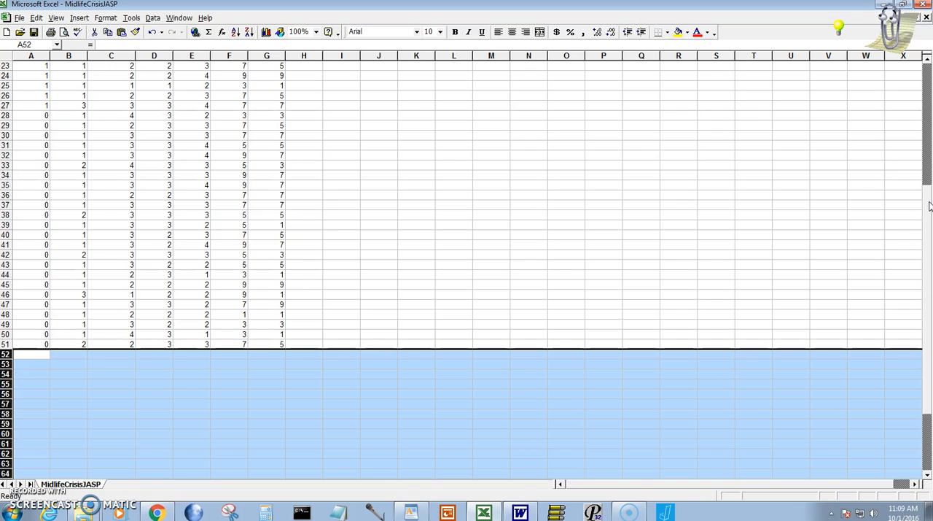
pyautogui.scroll(3)
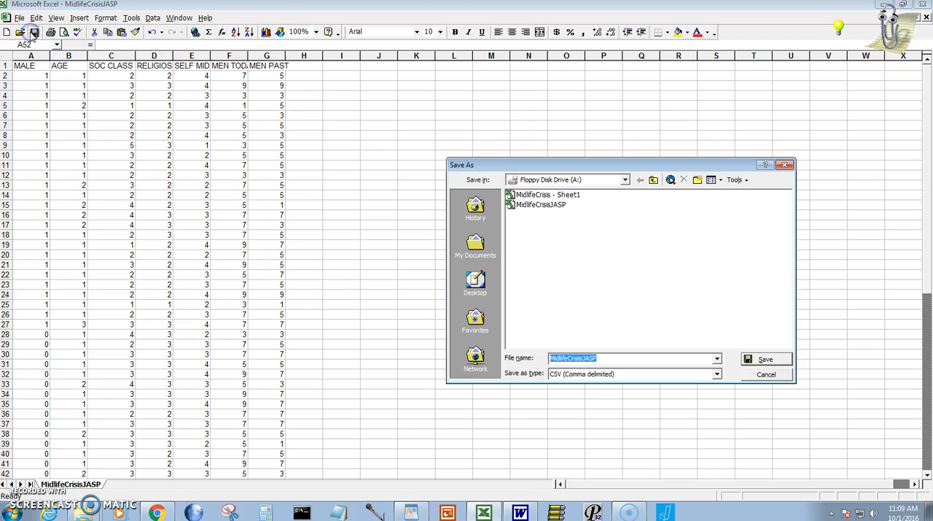
# Replace MidlifeCrisisJASP.csv with the trimmed data and close Excel
pyautogui.click(766, 358)
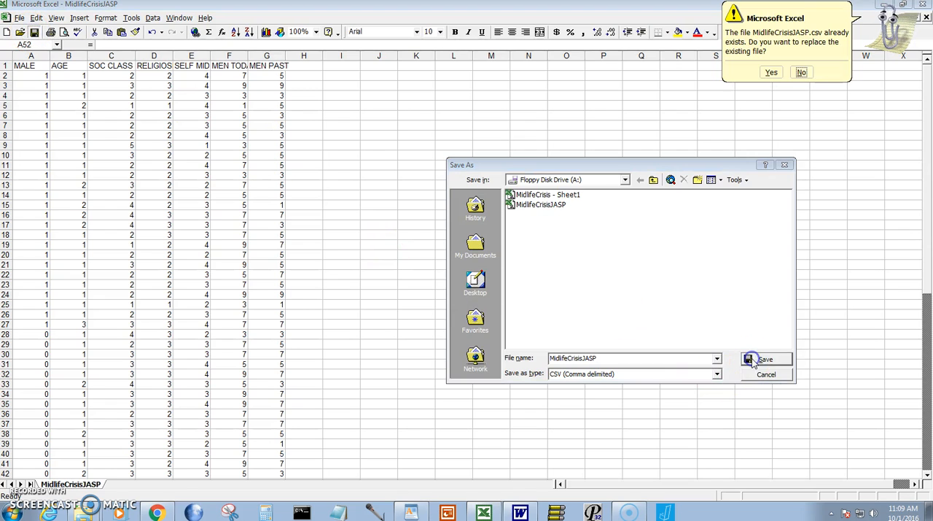
pyautogui.moveTo(773, 110)
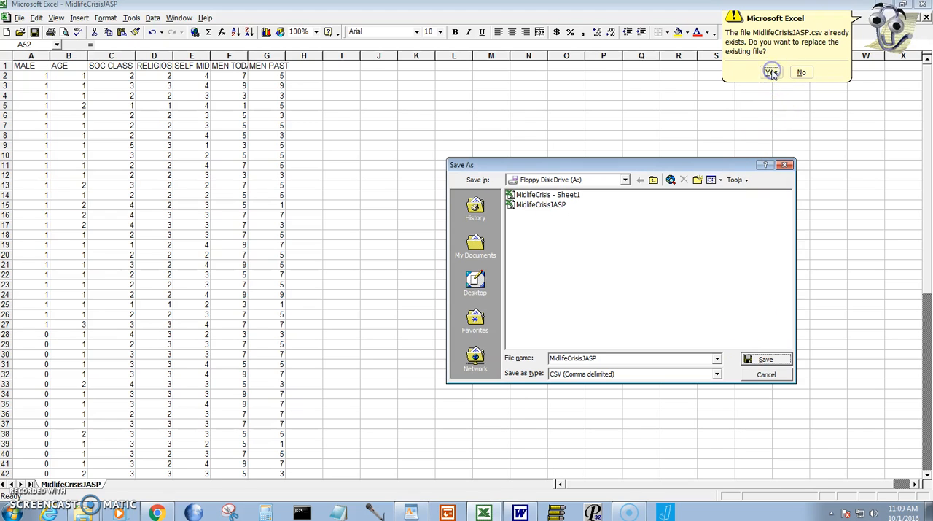
pyautogui.click(772, 71)
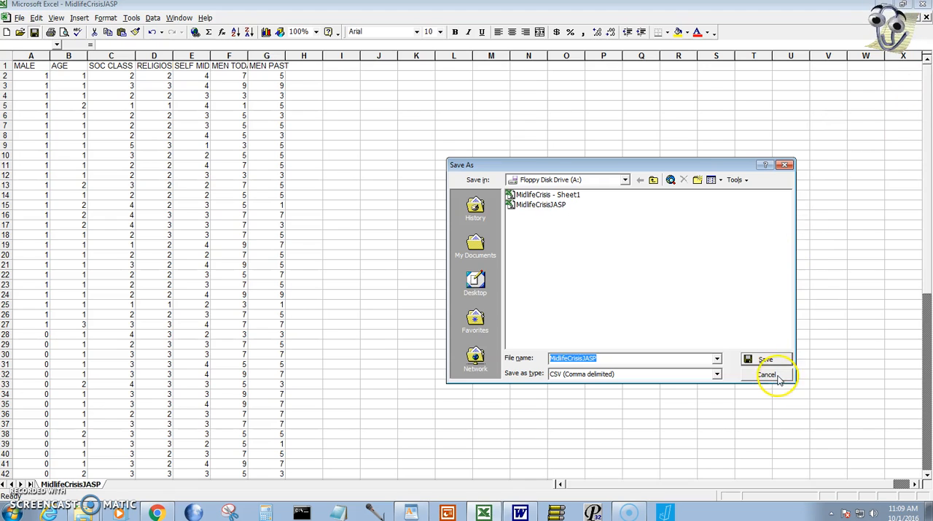
pyautogui.click(766, 374)
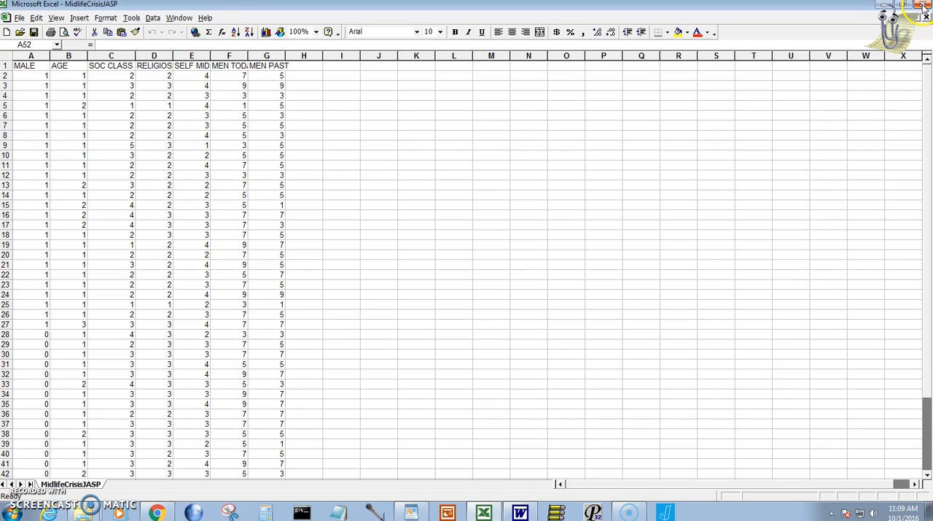
pyautogui.click(925, 5)
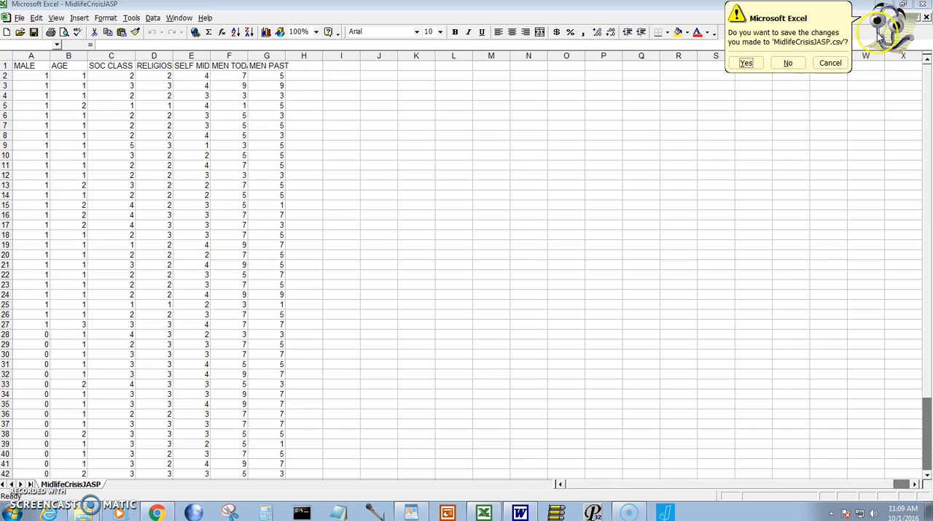
pyautogui.click(787, 63)
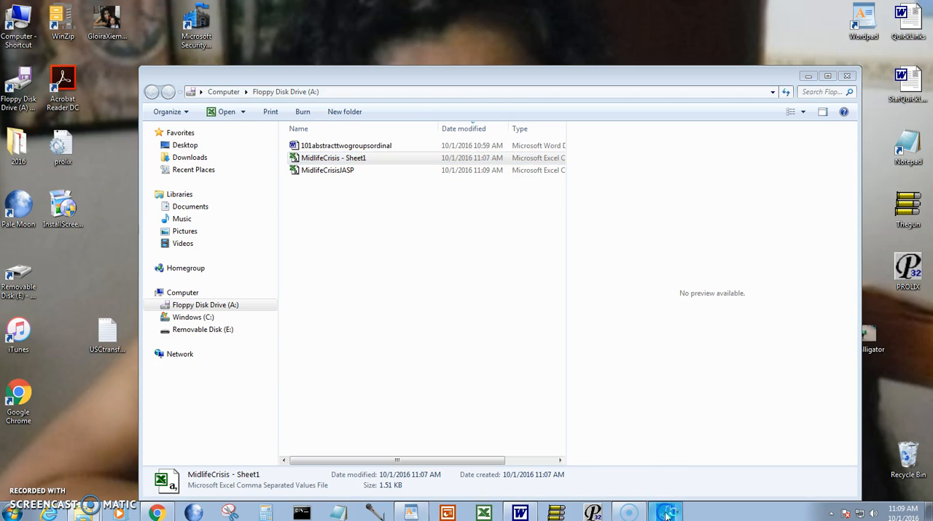
# Switch to JASP from the taskbar
pyautogui.click(664, 510)
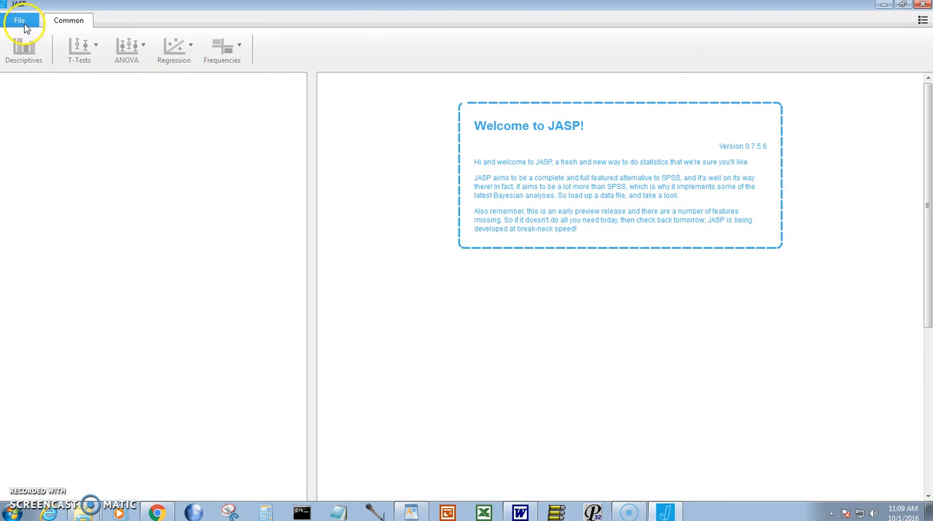
# Browse to the A: drive and open MidlifeCrisisJASP, showing MALE, AGE, SOC CLASS and more
pyautogui.click(19, 19)
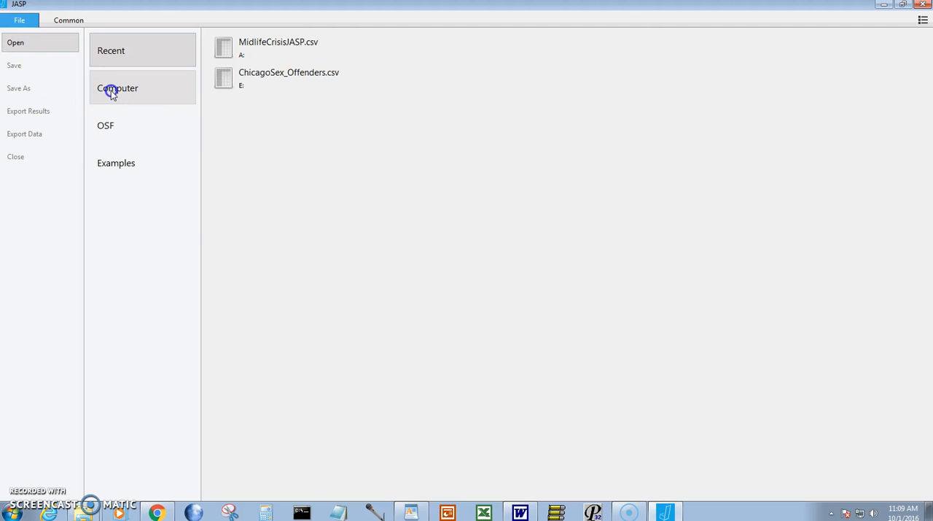
pyautogui.click(117, 87)
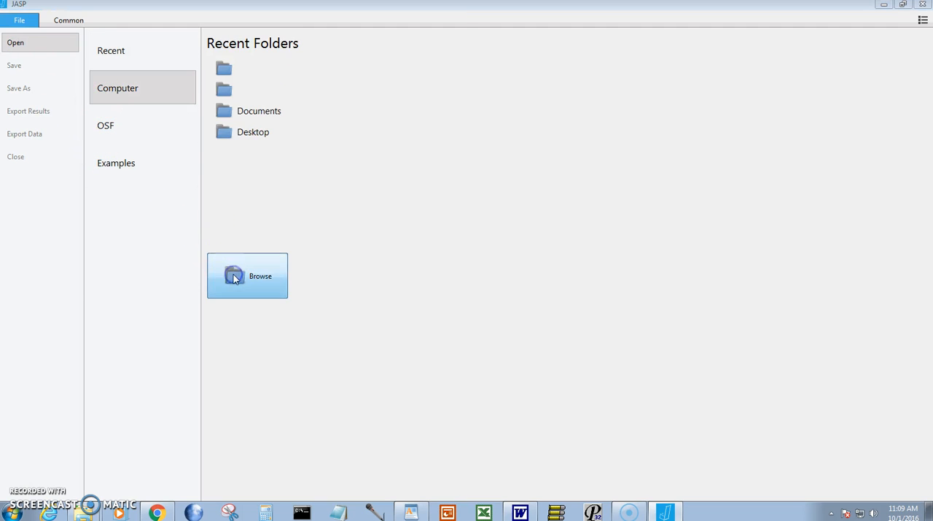
pyautogui.click(247, 274)
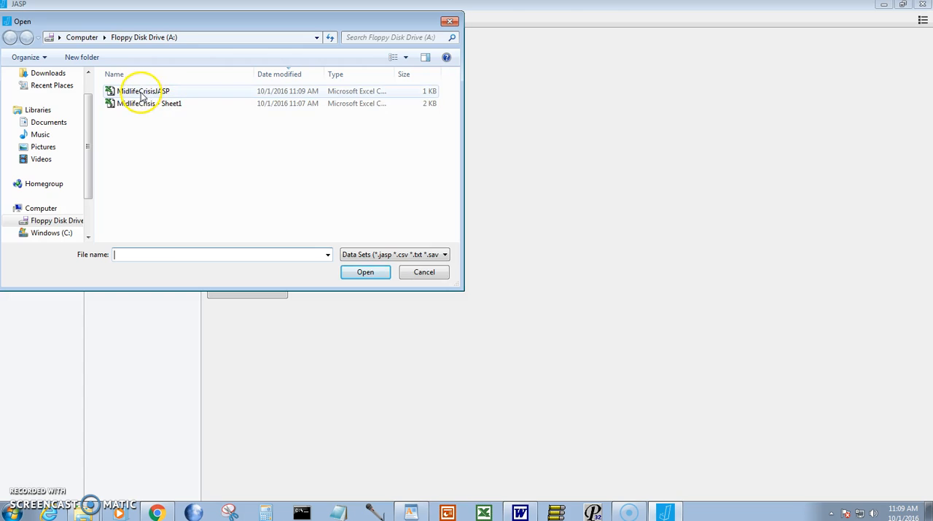
pyautogui.doubleClick(143, 90)
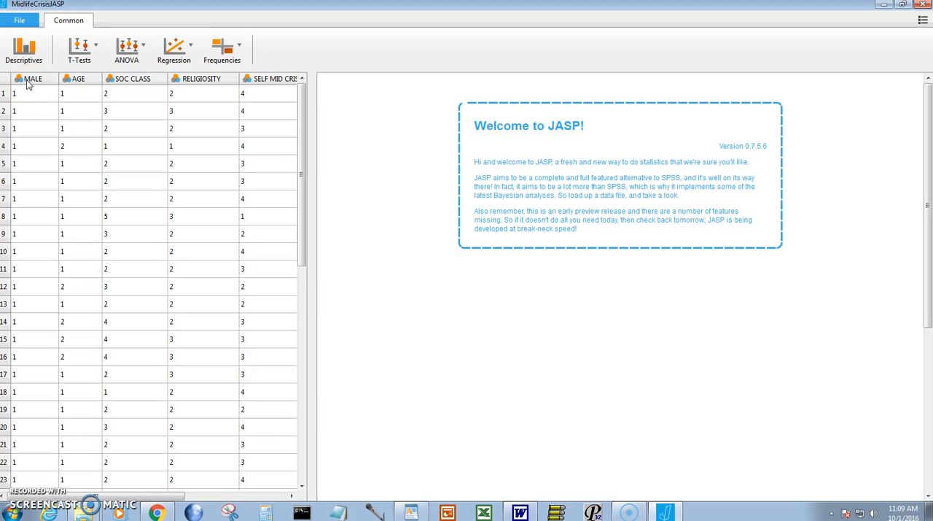
pyautogui.moveTo(52, 379)
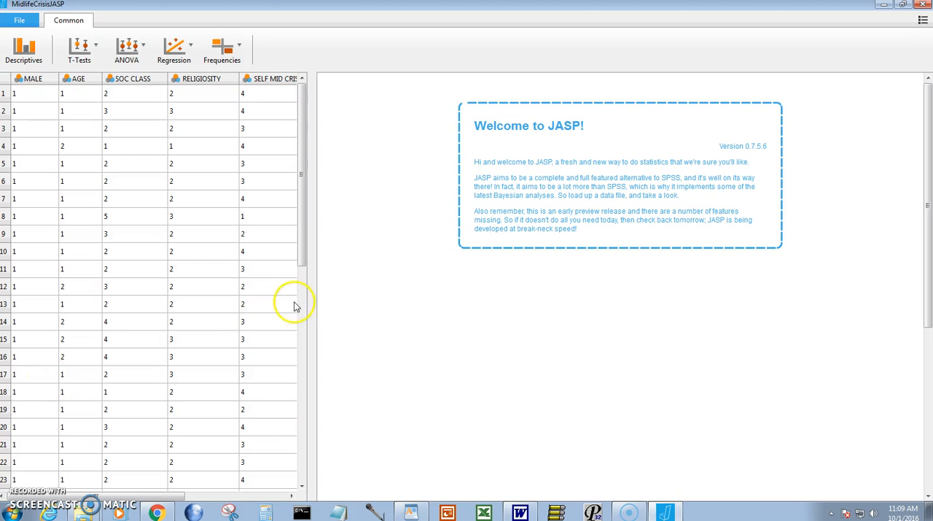
# Create an Independent Samples T-Test analysis from the T-Tests menu
pyautogui.click(110, 78)
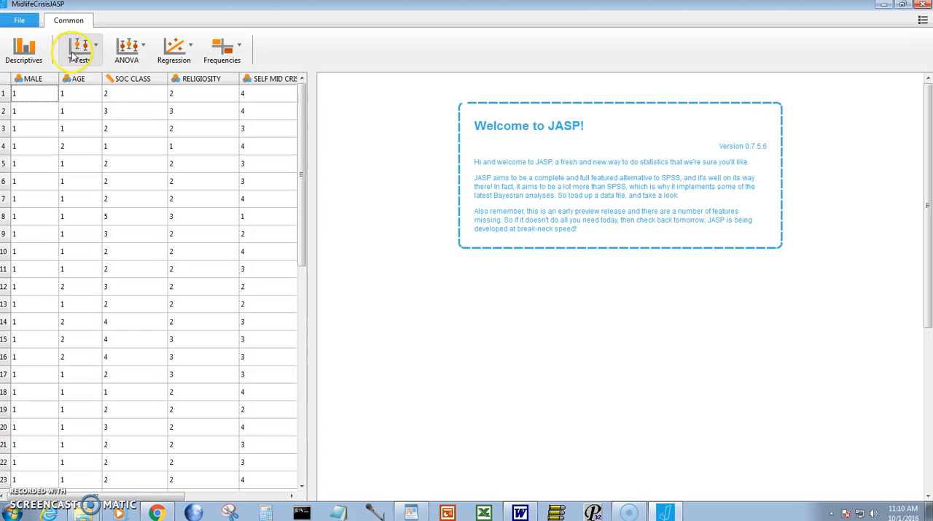
pyautogui.click(79, 50)
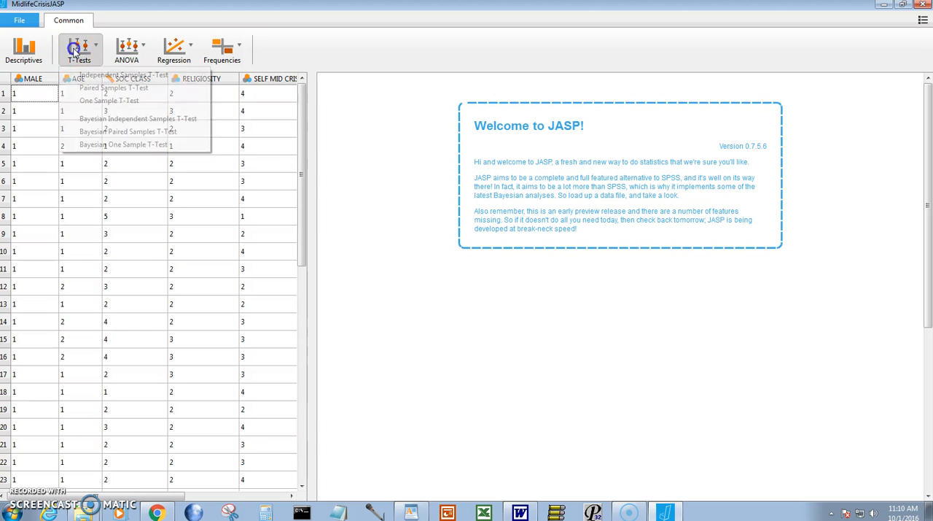
pyautogui.click(80, 49)
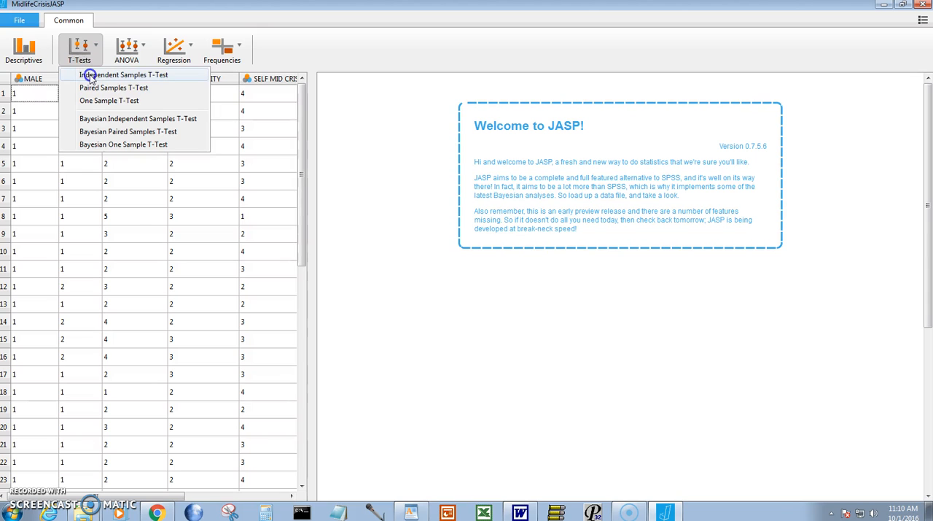
pyautogui.click(125, 75)
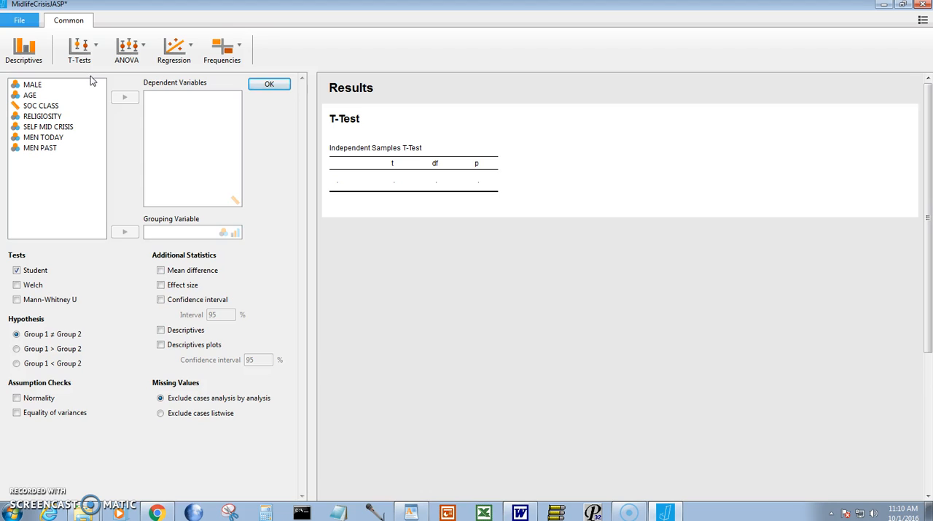
# Set SOC CLASS as the dependent variable and MALE as the grouping variable
pyautogui.click(41, 106)
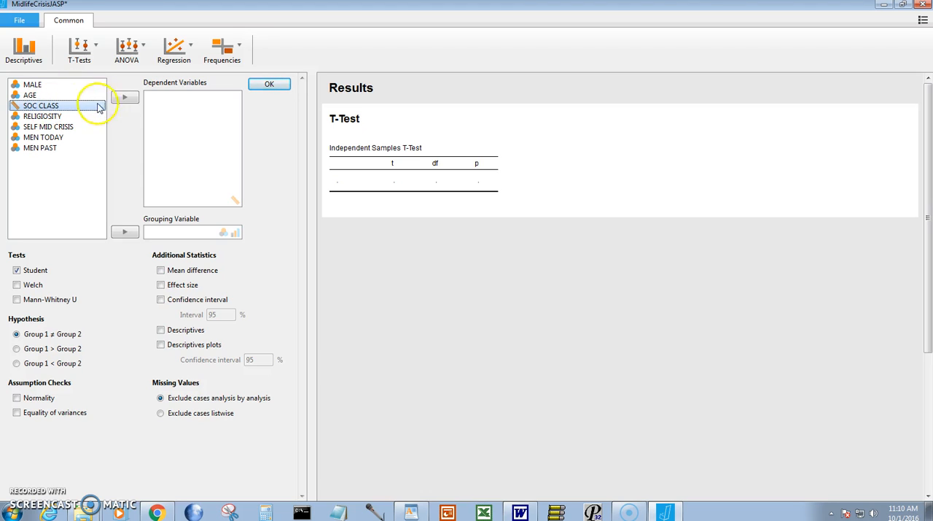
pyautogui.click(124, 97)
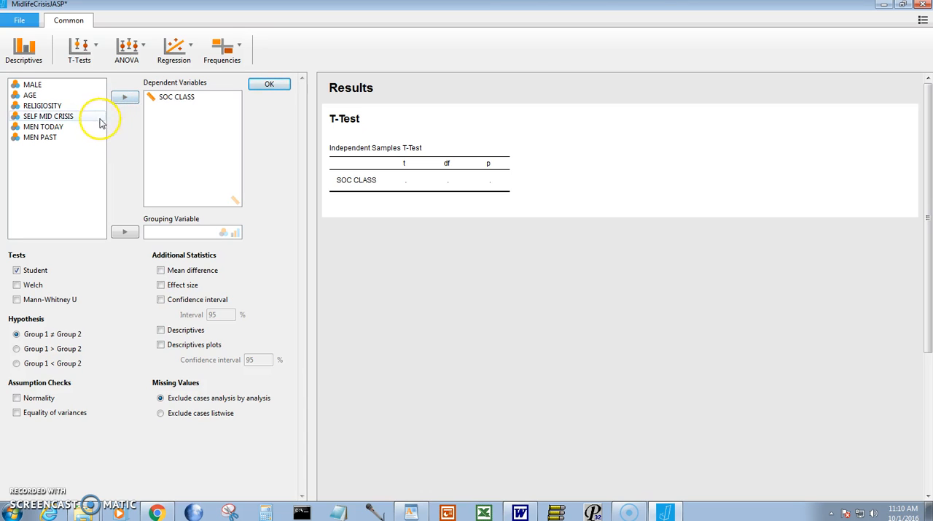
pyautogui.click(32, 84)
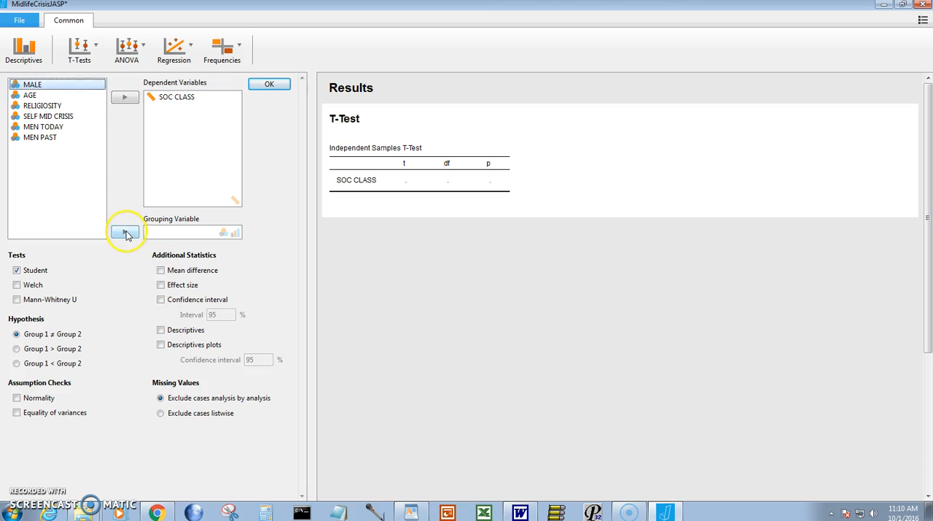
pyautogui.click(125, 232)
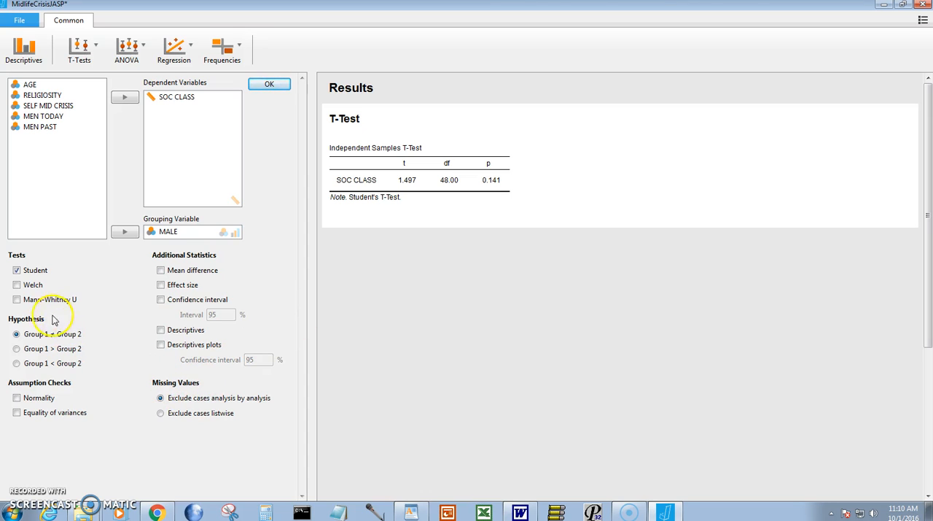
pyautogui.click(16, 299)
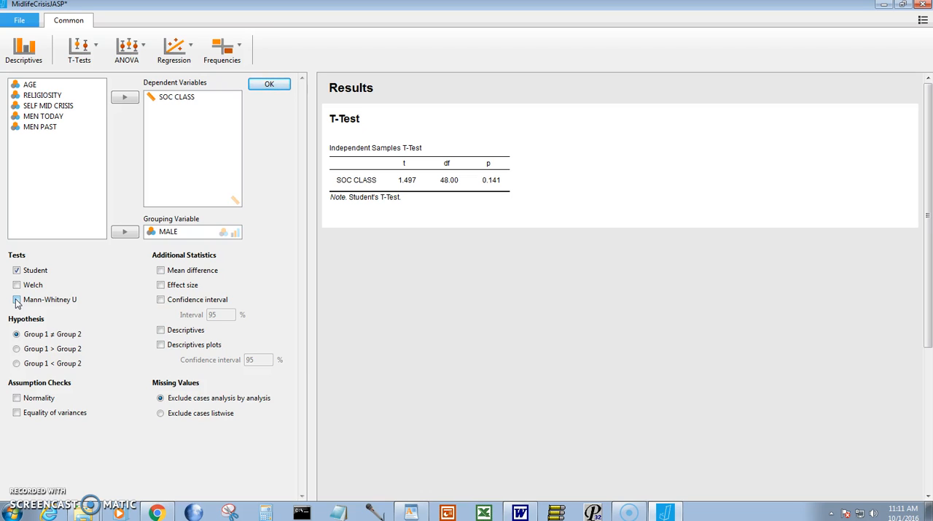
# Tick Mann-Whitney U (statistic 405.000, p = 0.055) and toggle the Effect size option
pyautogui.click(16, 300)
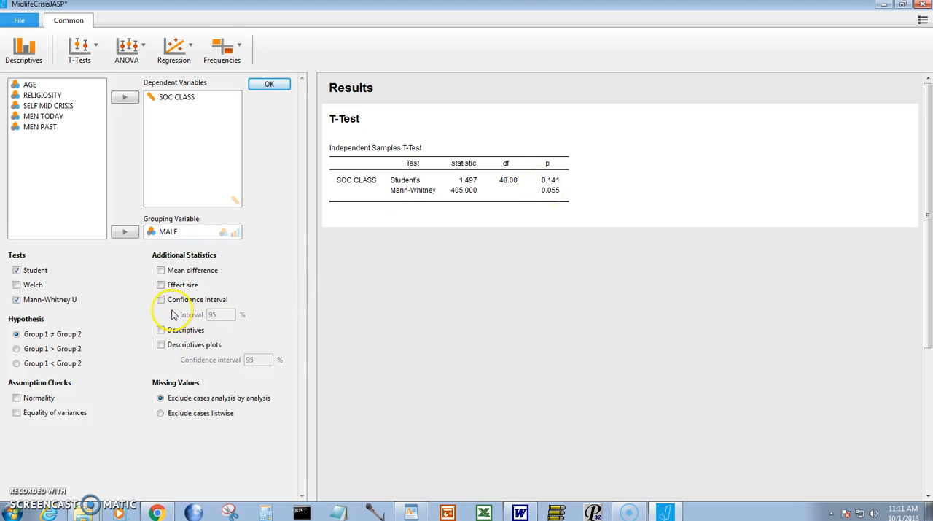
pyautogui.click(161, 285)
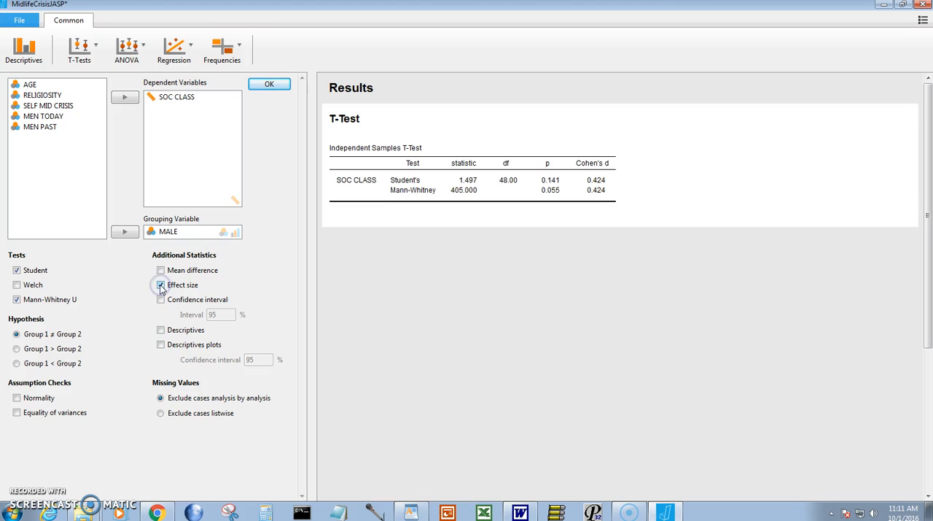
pyautogui.click(160, 284)
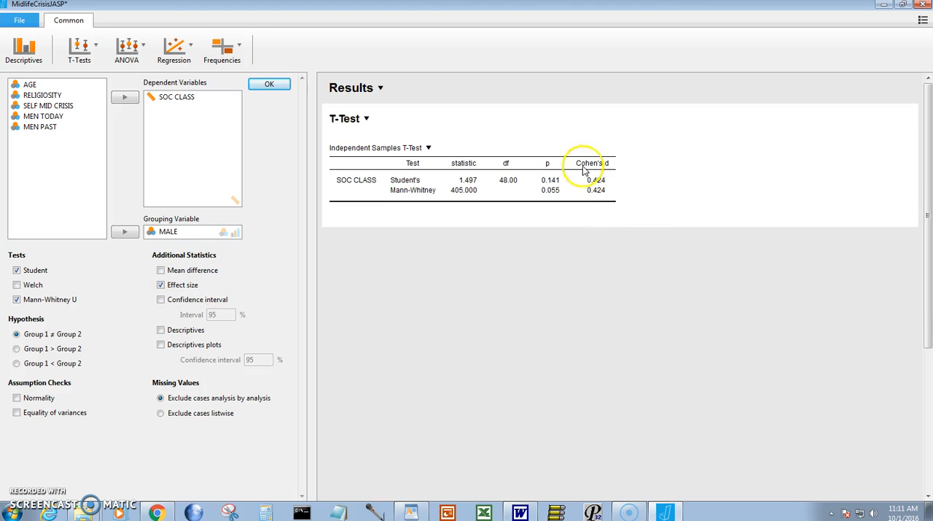
pyautogui.moveTo(284, 319)
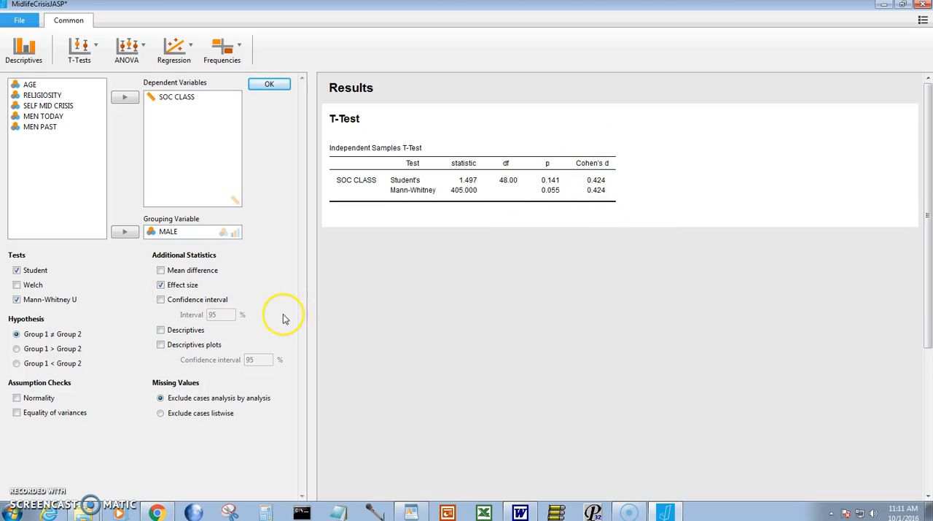
pyautogui.moveTo(914, 199)
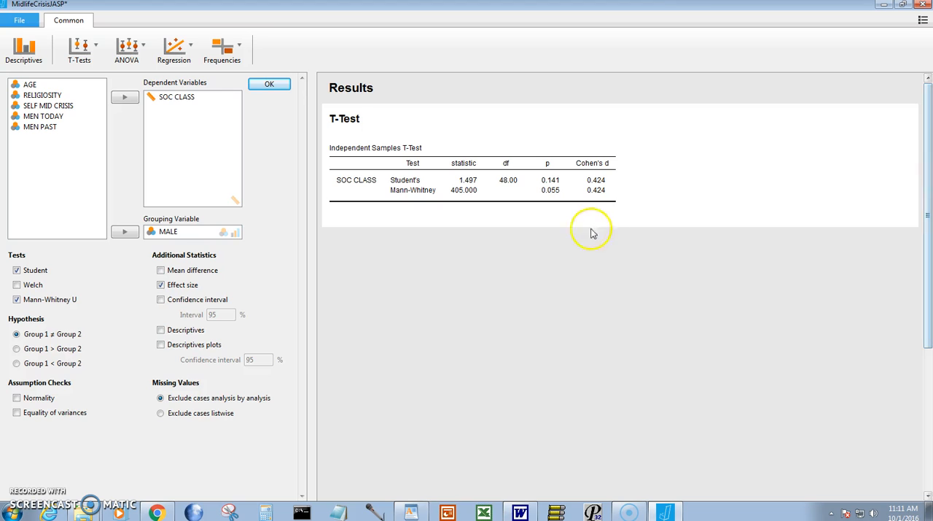
pyautogui.click(160, 284)
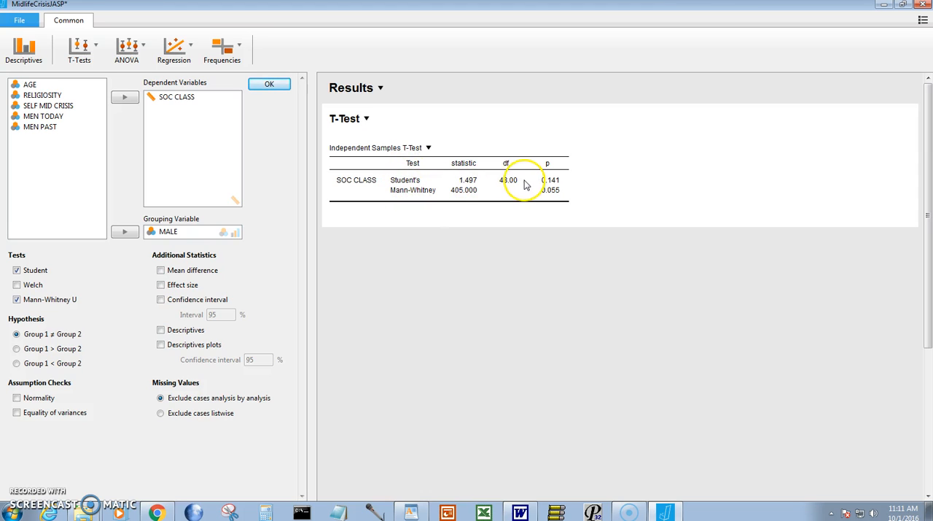
# Copy the T-Test results table with Student's and Mann-Whitney rows to the clipboard
pyautogui.click(366, 118)
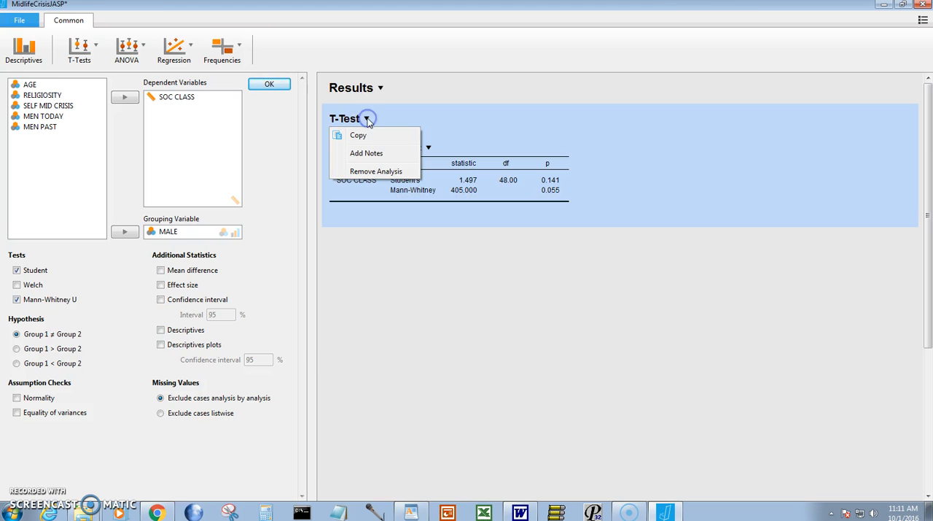
pyautogui.moveTo(362, 138)
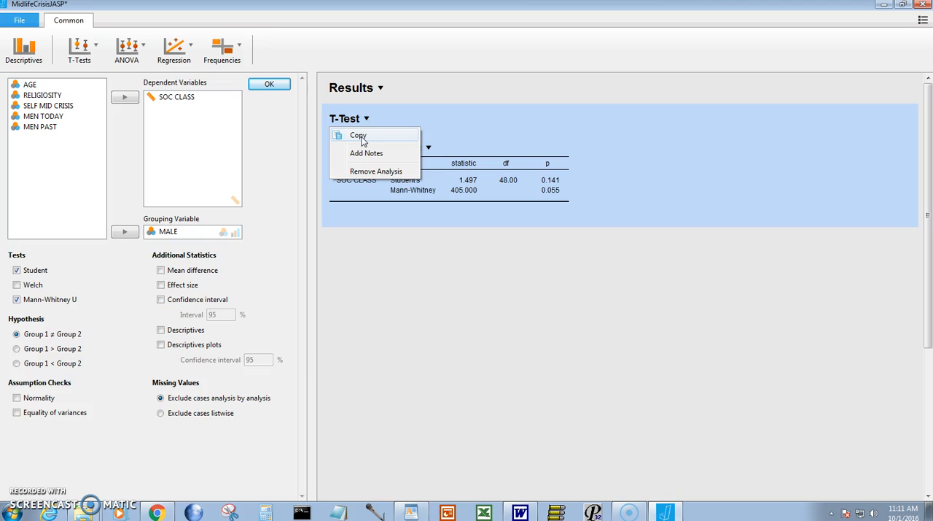
pyautogui.click(358, 134)
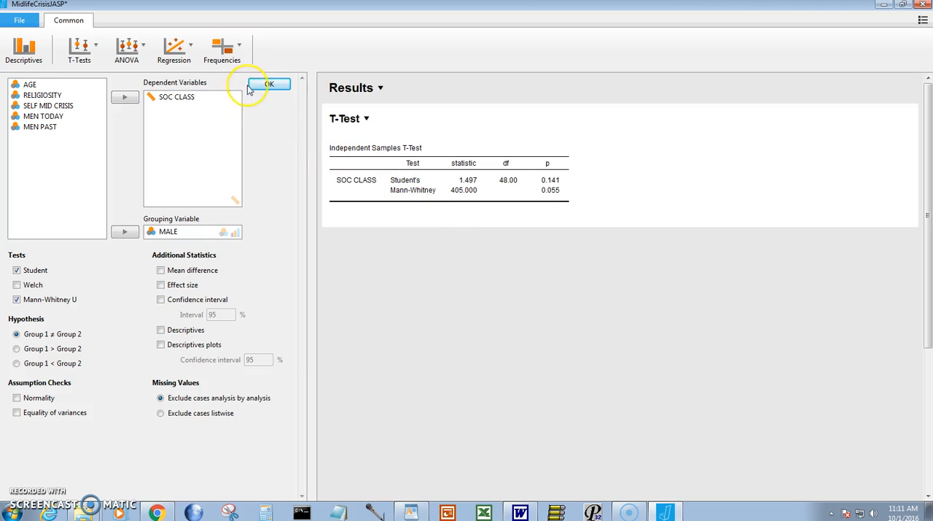
# Close the analysis and JASP, saving the MidlifeCrisisJASP workspace file
pyautogui.click(268, 84)
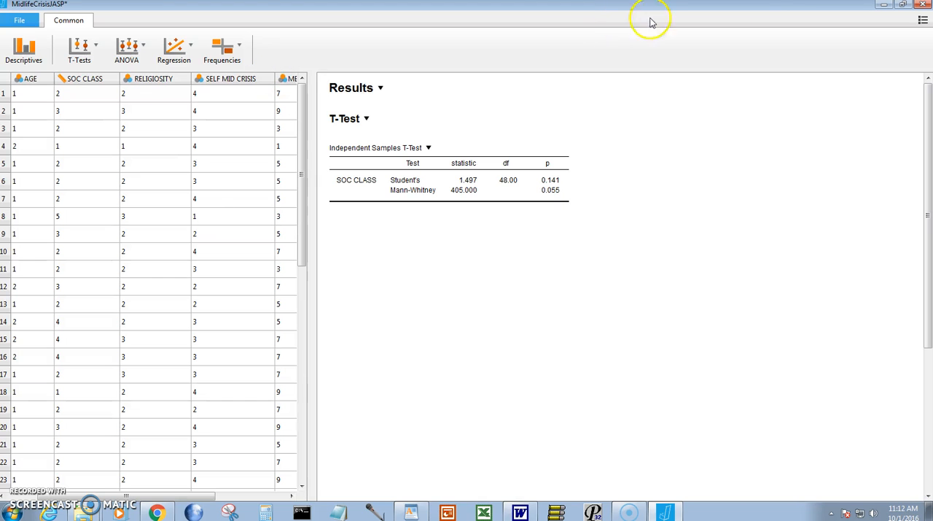
pyautogui.click(922, 4)
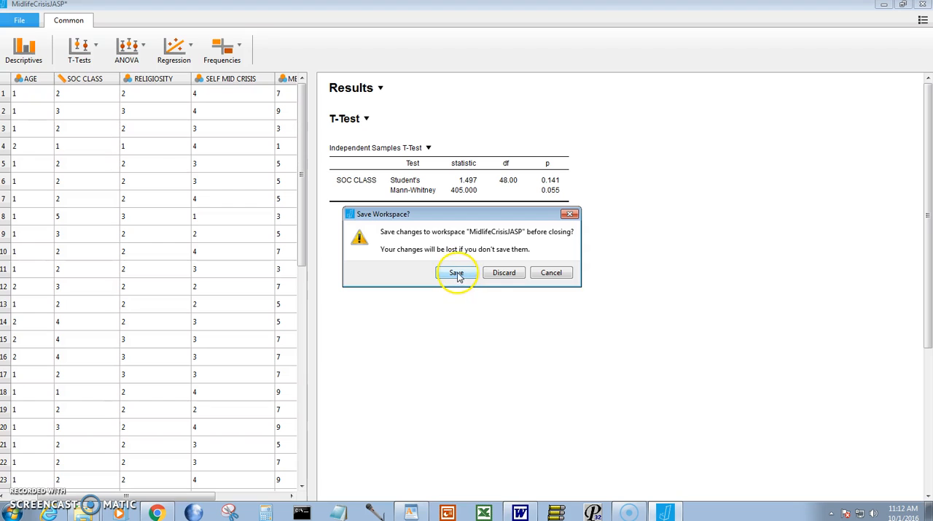
pyautogui.click(456, 272)
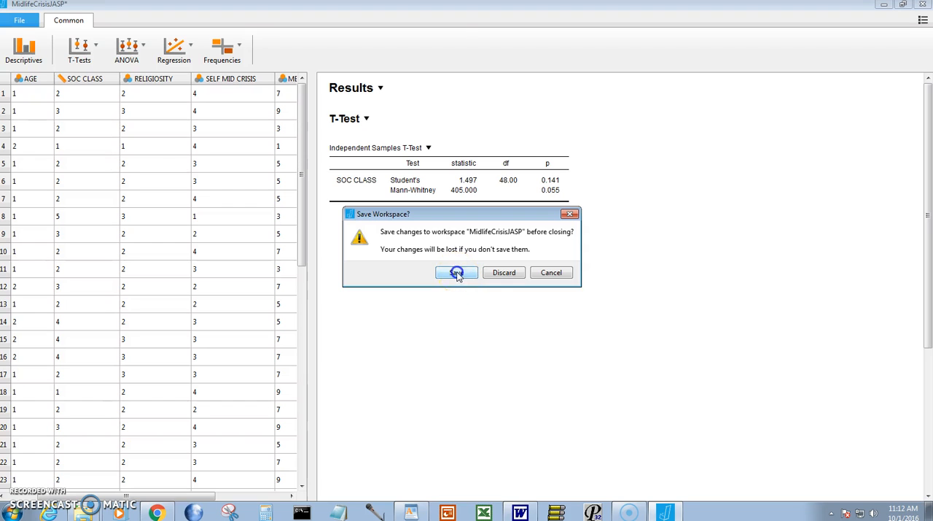
pyautogui.click(456, 272)
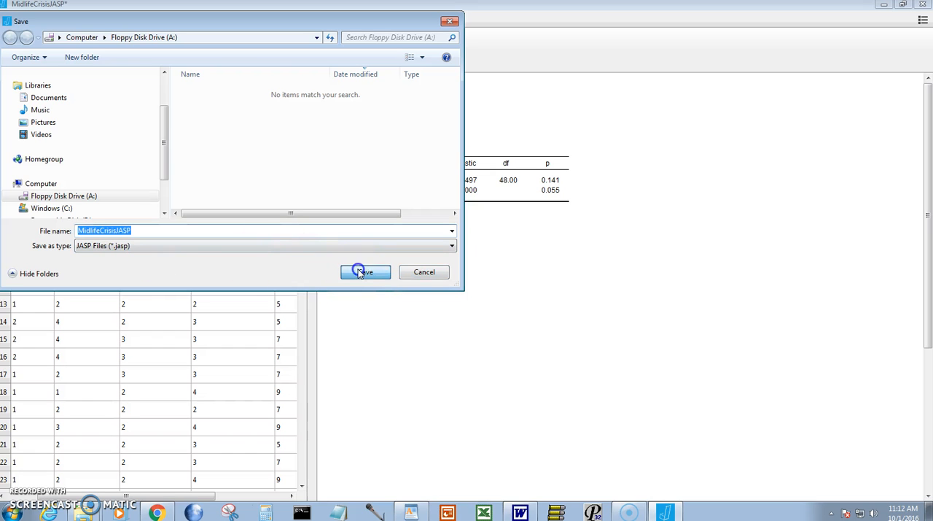
pyautogui.click(364, 271)
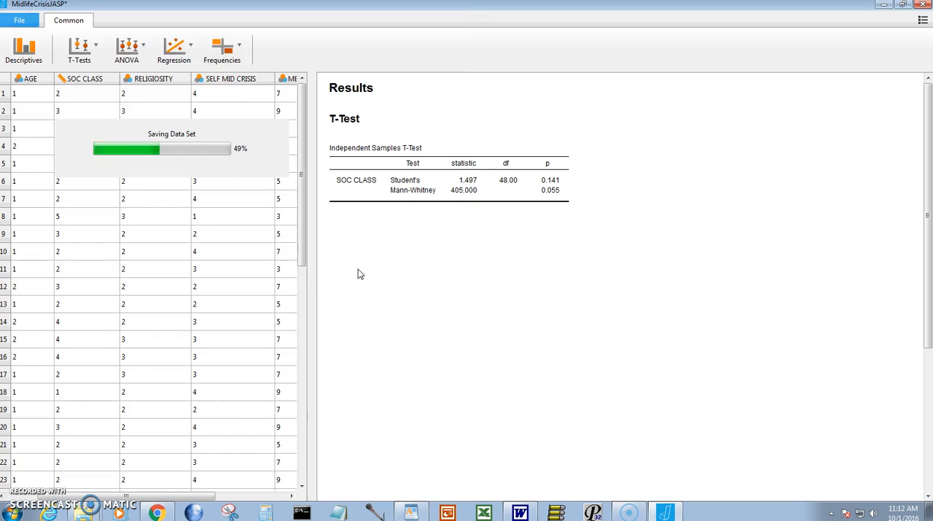